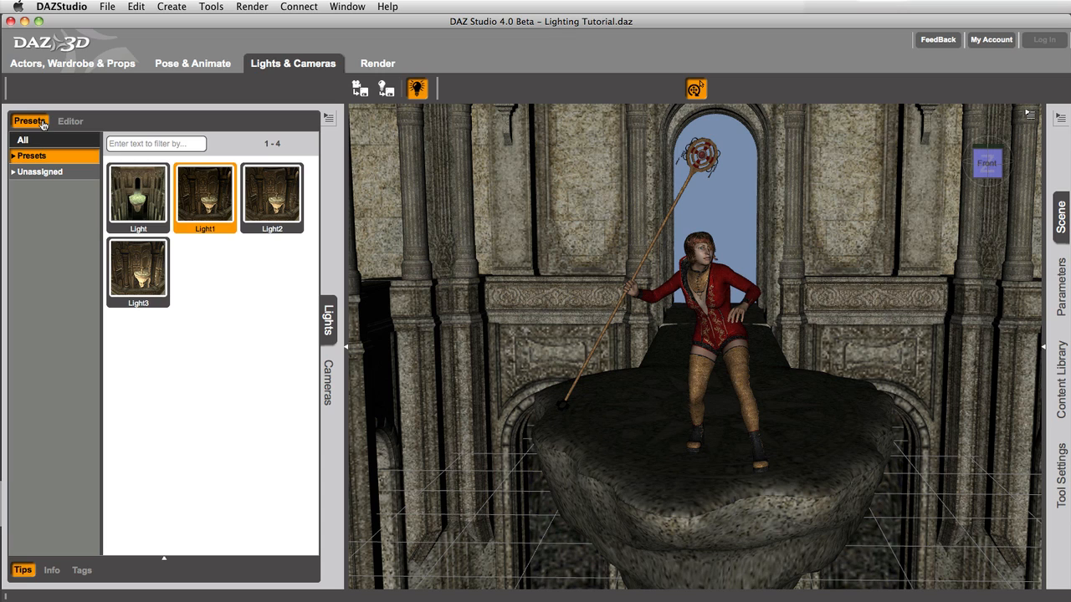
{"action": "mouse_move", "coordinate": [140, 197]}
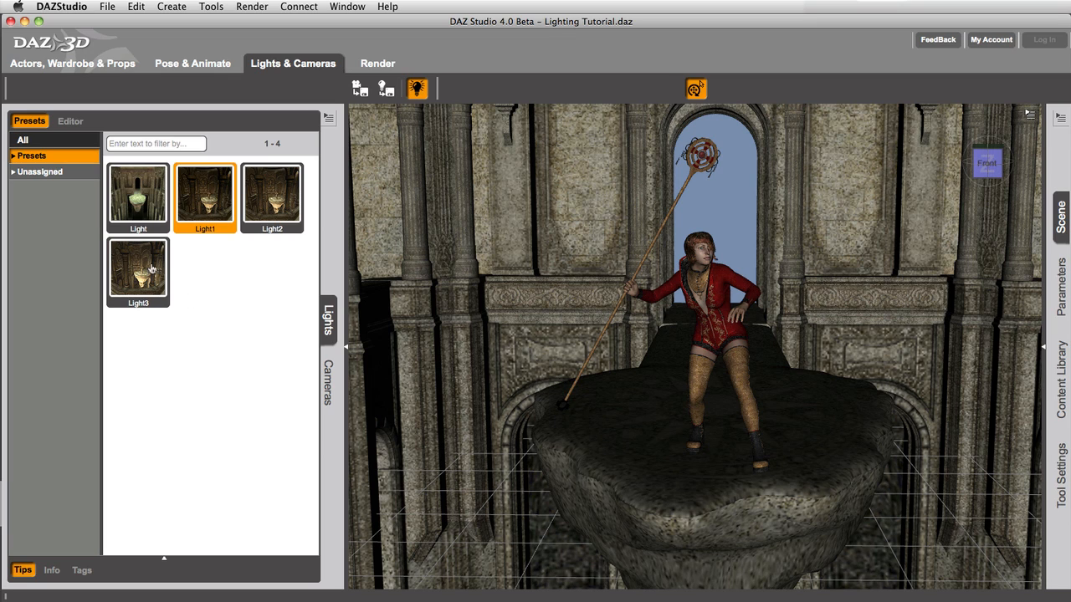
{"action": "mouse_move", "coordinate": [184, 188]}
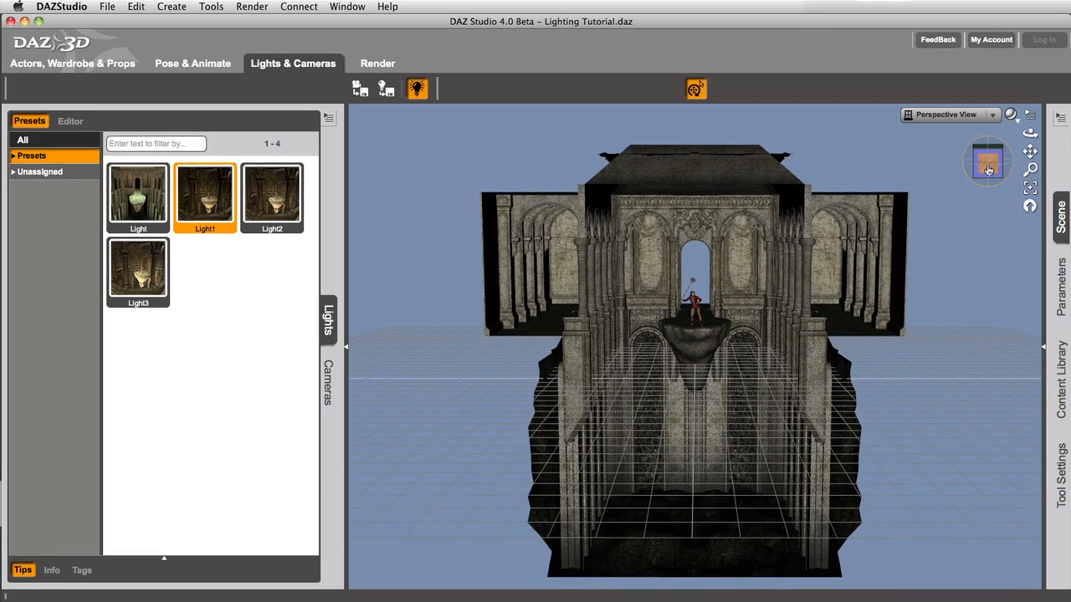
{"action": "mouse_move", "coordinate": [989, 168]}
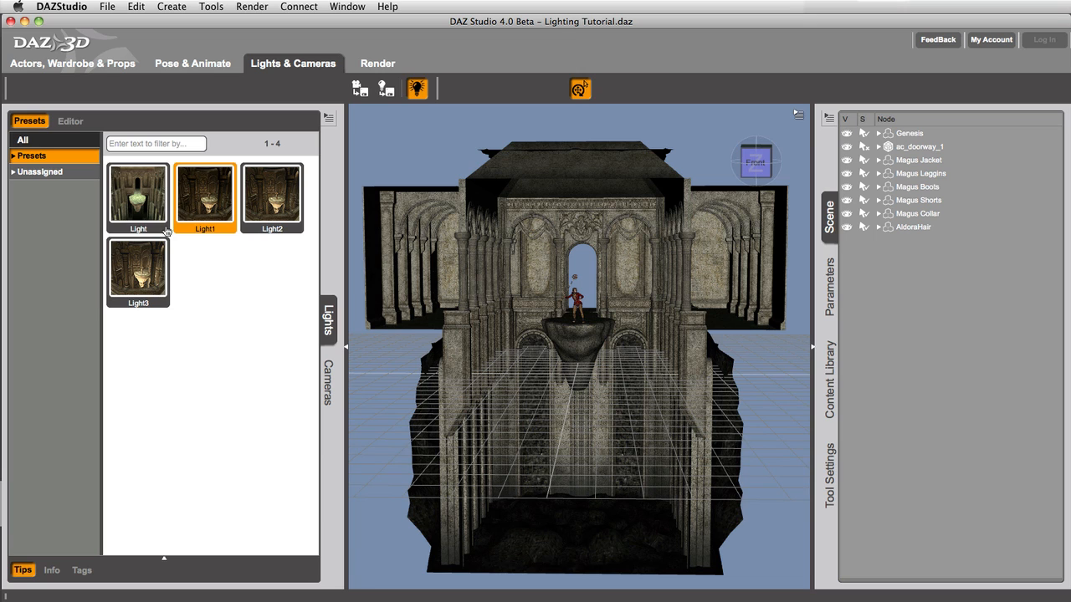
Load the Light preset, then replace it with the Light1 preset's sky lights.
{"action": "double_click", "coordinate": [137, 194]}
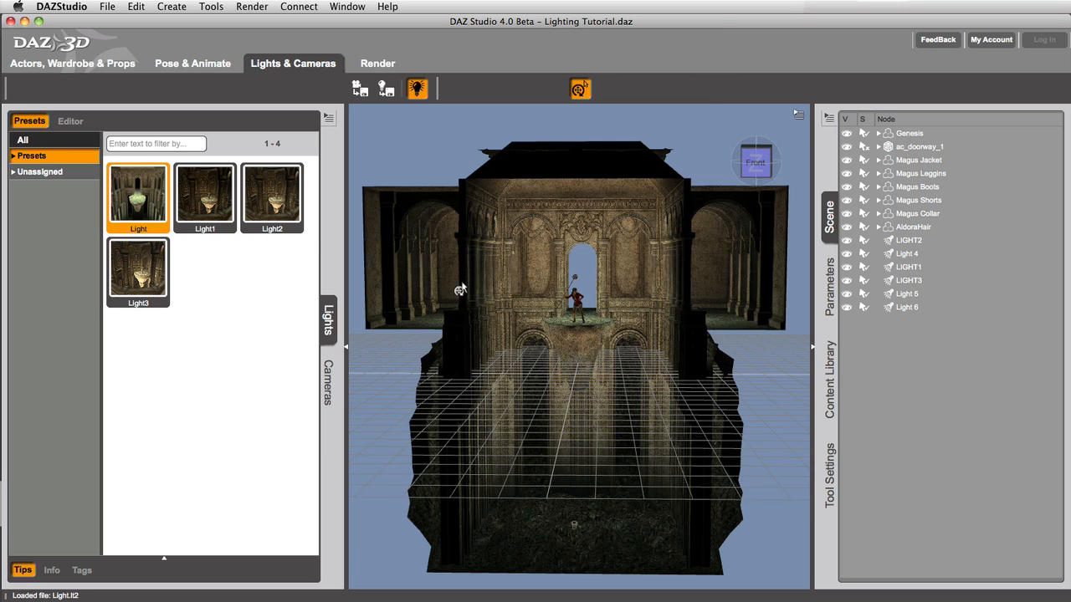
{"action": "mouse_move", "coordinate": [482, 266]}
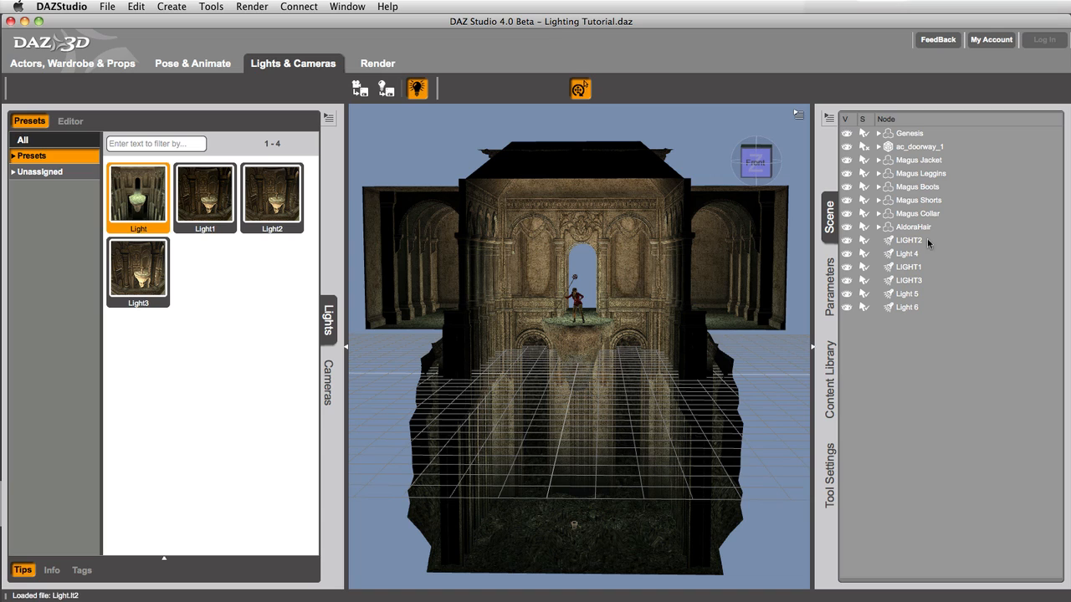
{"action": "mouse_move", "coordinate": [927, 304]}
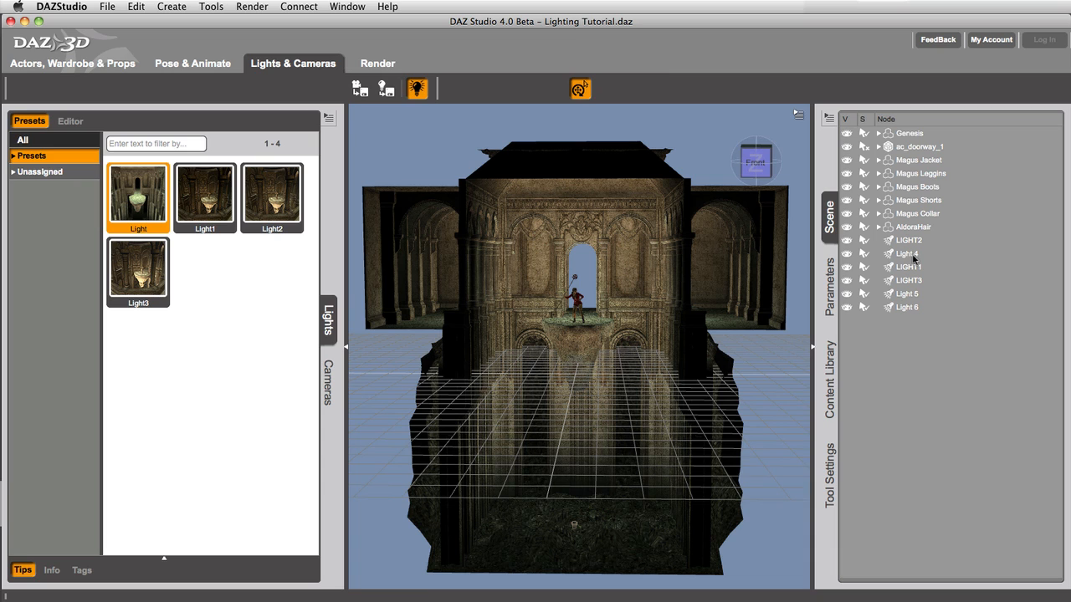
{"action": "mouse_move", "coordinate": [218, 207]}
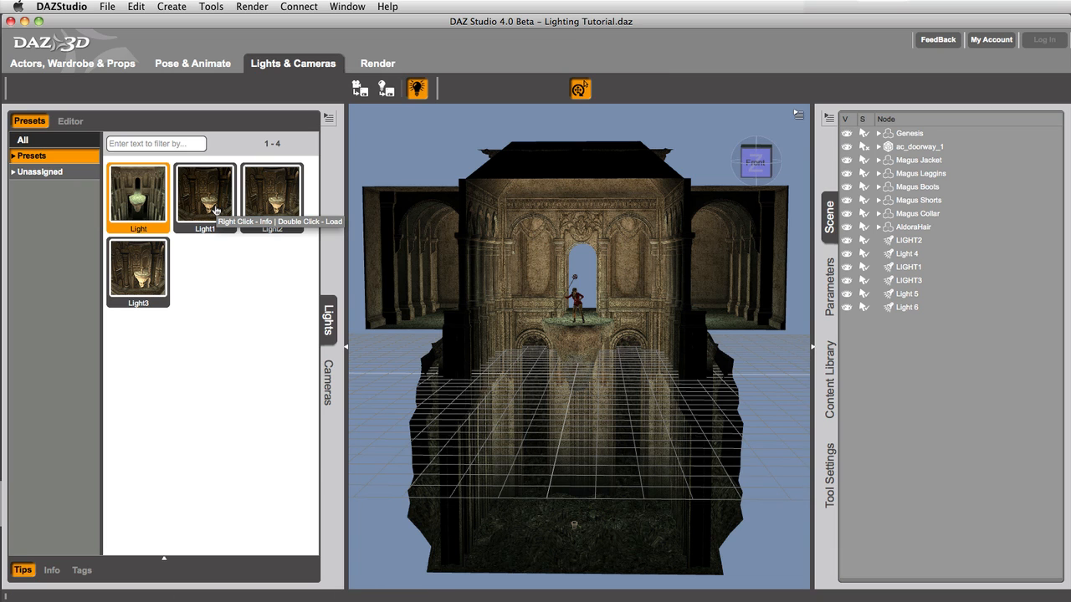
{"action": "mouse_move", "coordinate": [207, 204]}
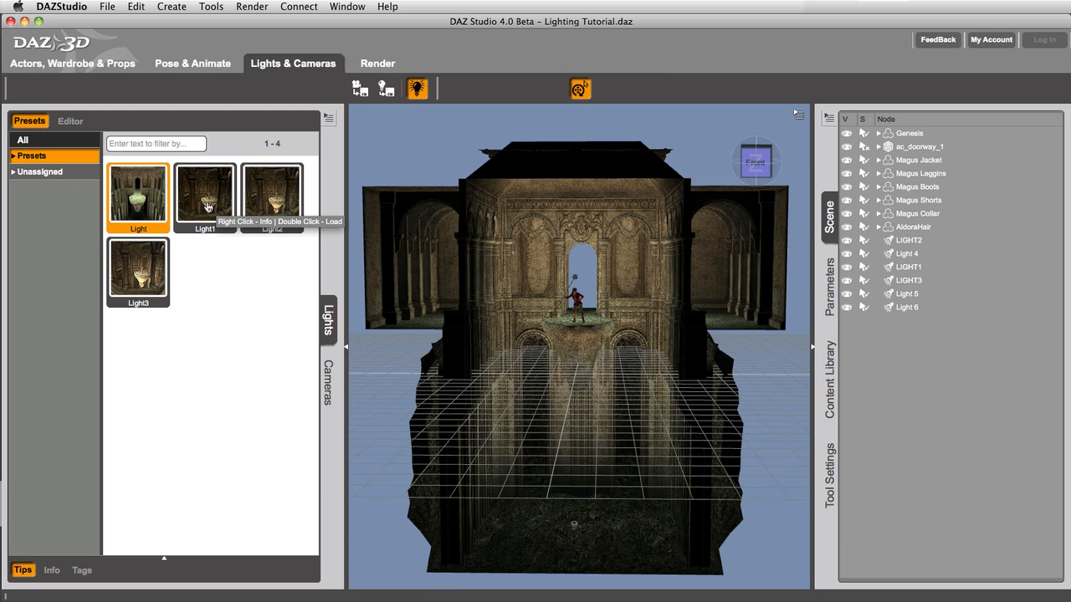
{"action": "double_click", "coordinate": [204, 193]}
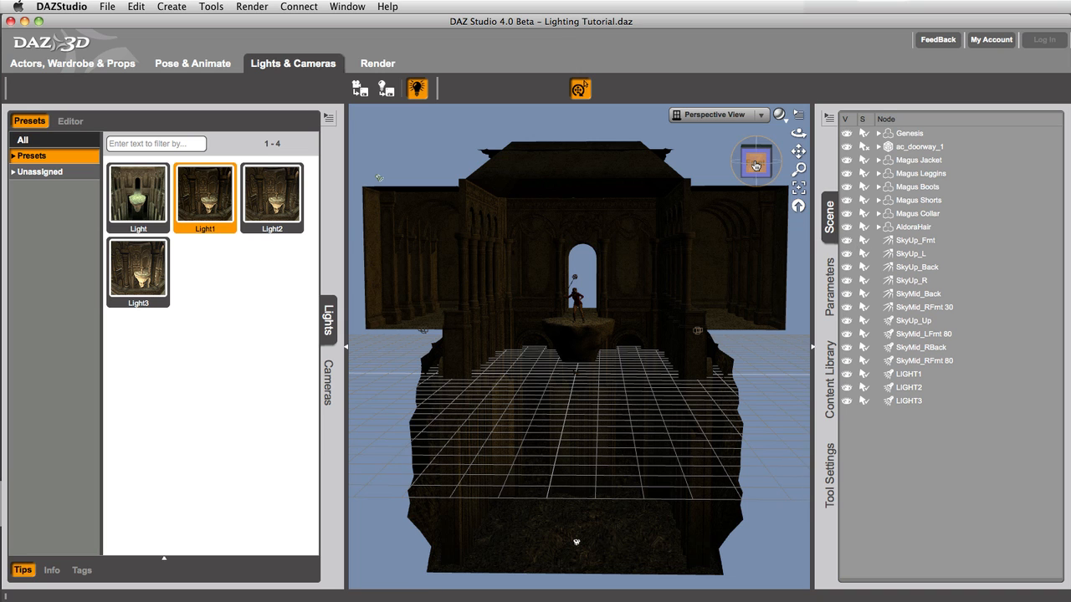
{"action": "mouse_move", "coordinate": [753, 164]}
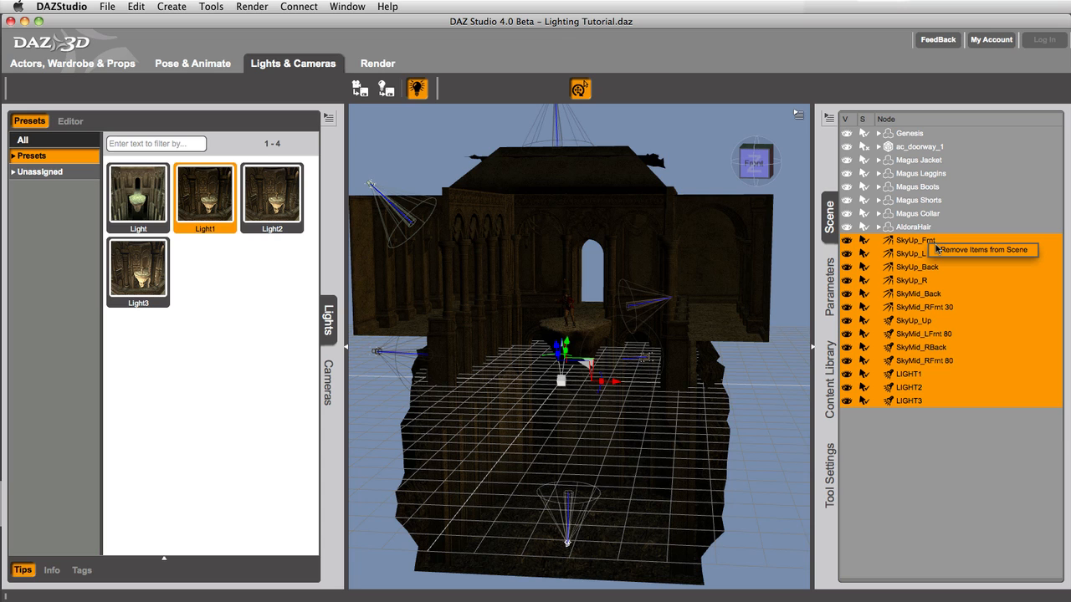
Delete all light nodes, leaving only the castle, figure and clothing.
{"action": "left_click", "coordinate": [987, 249]}
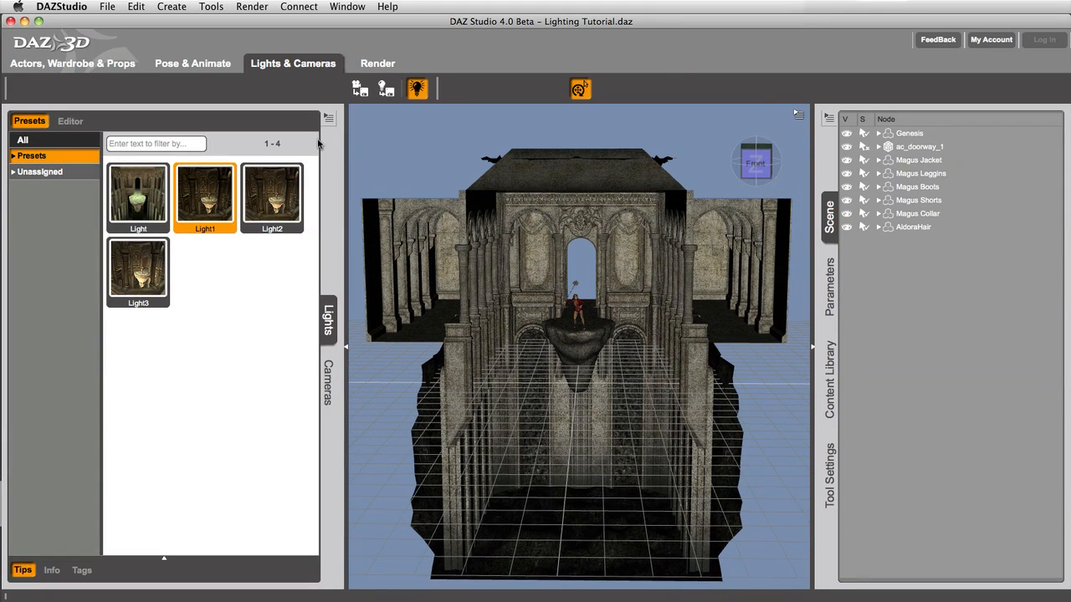
Create a new linear point light, keeping the default name LinearPointLight 1.
{"action": "left_click", "coordinate": [70, 120]}
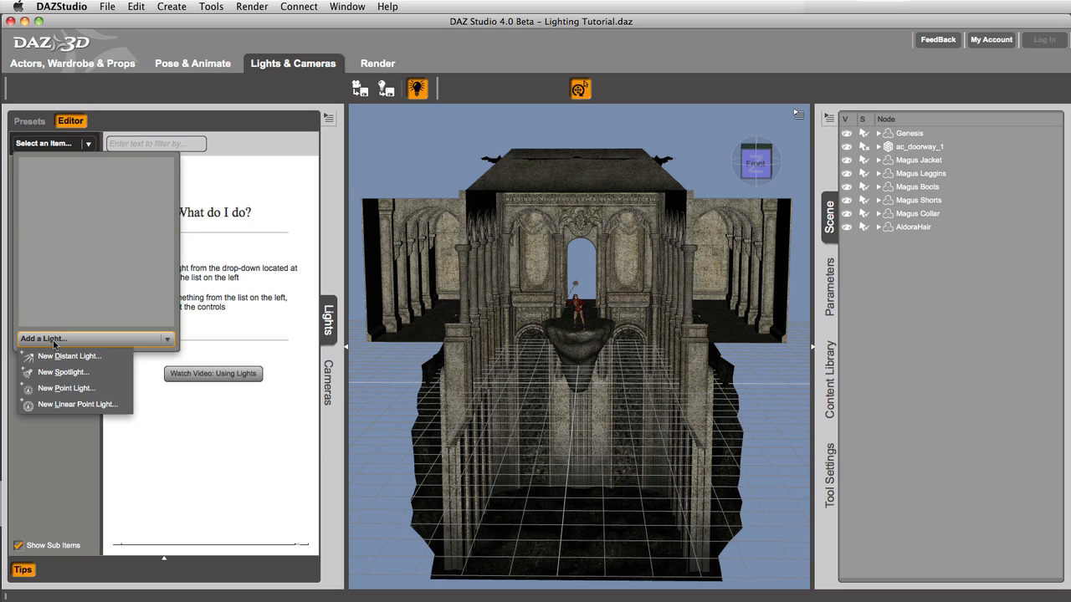
{"action": "left_click", "coordinate": [80, 403]}
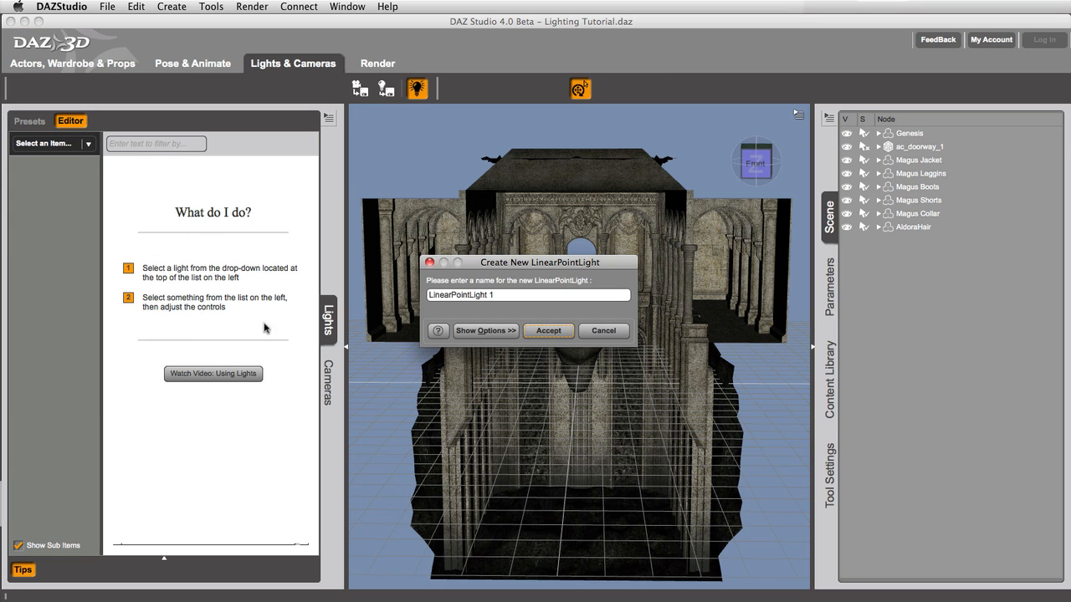
{"action": "left_click", "coordinate": [547, 332]}
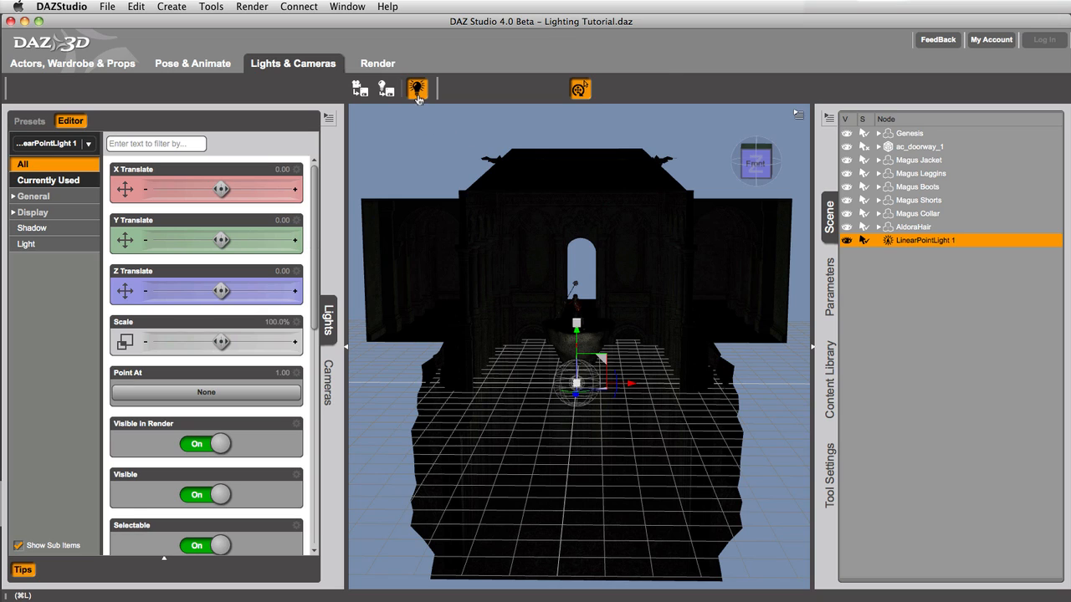
{"action": "mouse_move", "coordinate": [415, 95]}
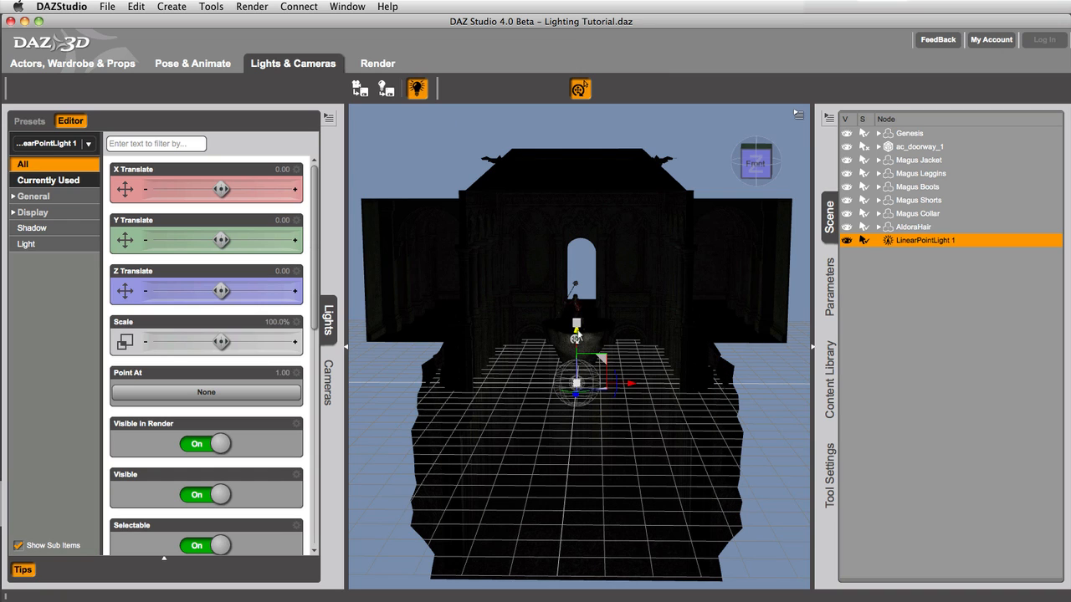
Raise LinearPointLight 1 above the figure's staff and preview with scene lights only.
{"action": "left_click", "coordinate": [415, 90]}
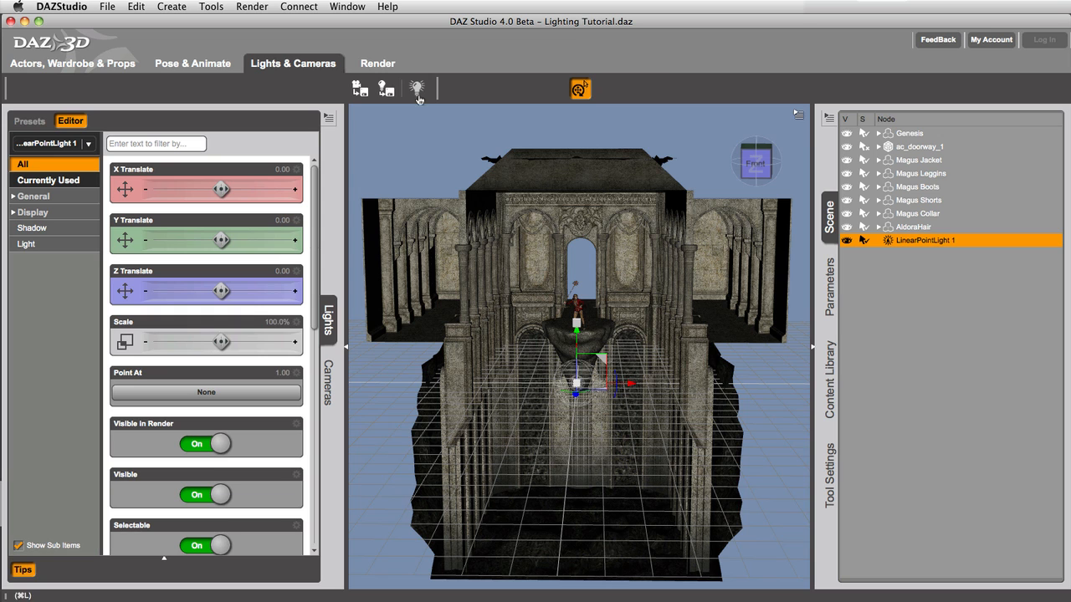
{"action": "left_click_drag", "start_coordinate": [575, 343], "coordinate": [575, 299]}
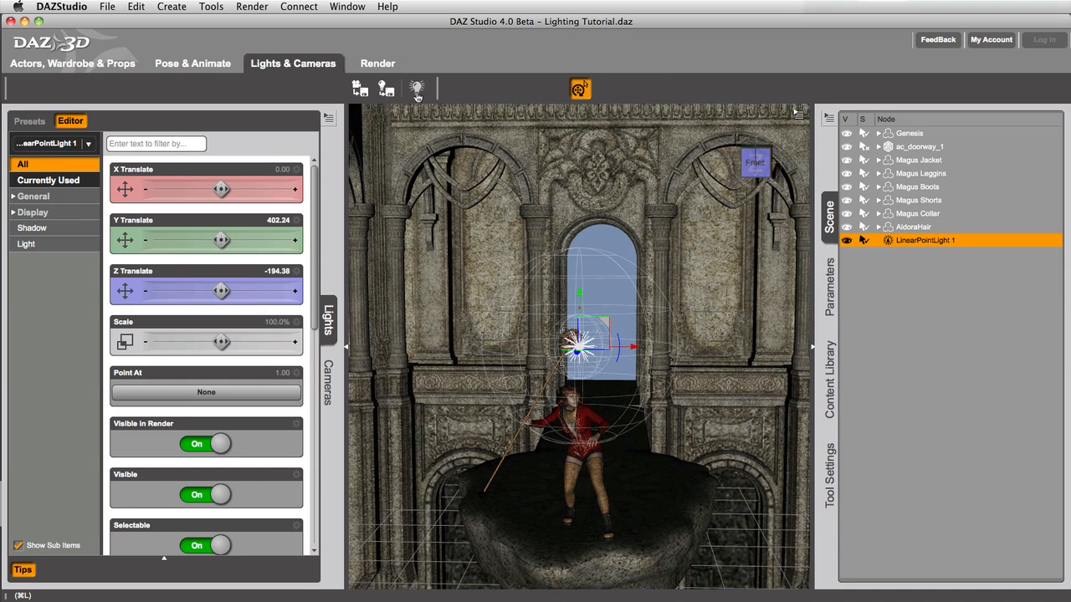
{"action": "left_click", "coordinate": [413, 89]}
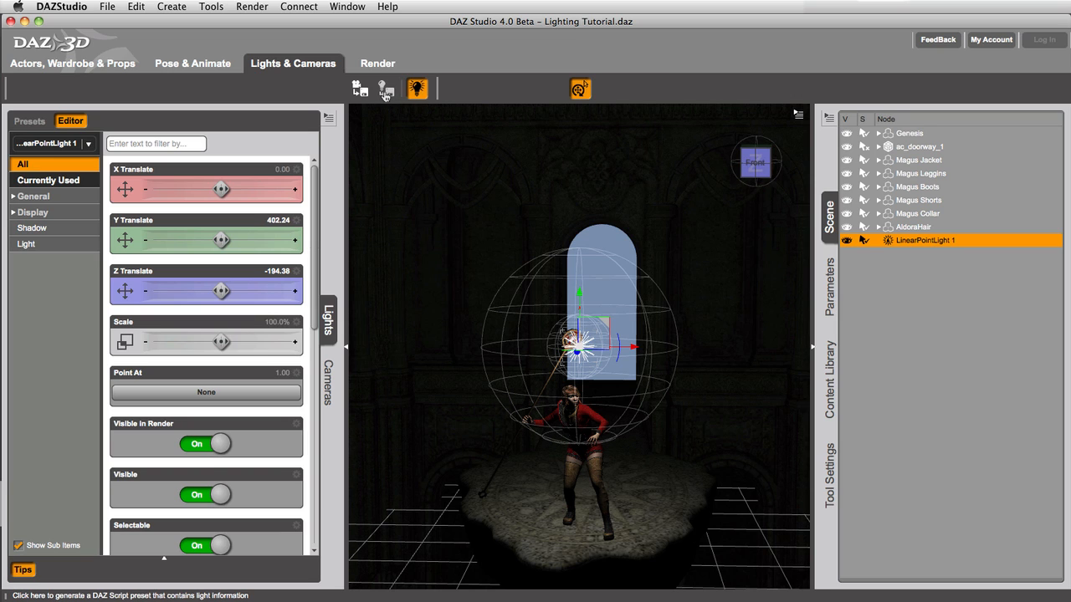
Save only the selected light as preset 'stafflight' in the Lights folder.
{"action": "left_click", "coordinate": [383, 90]}
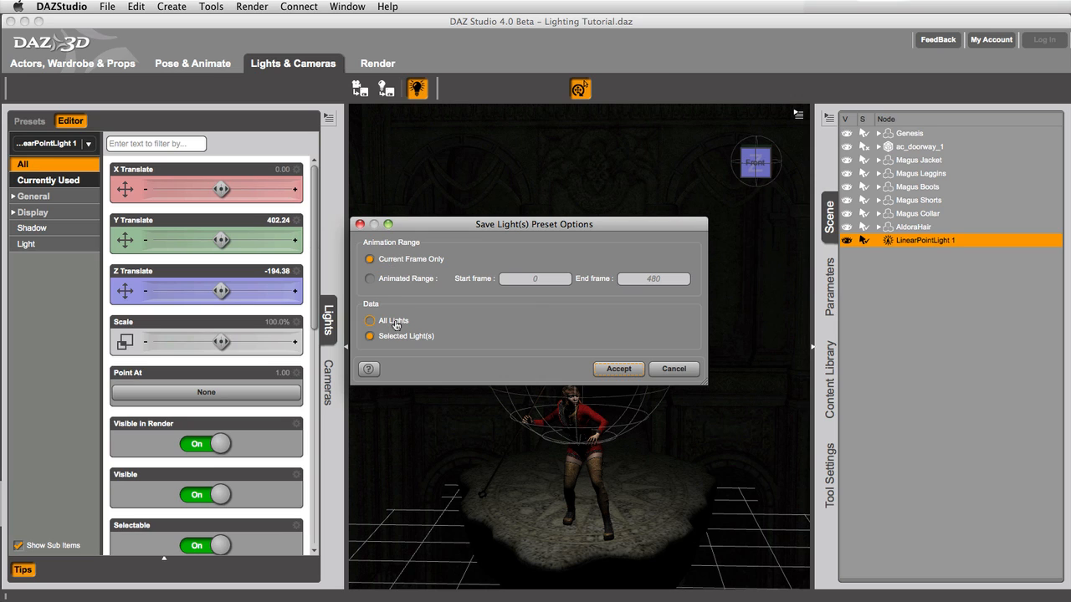
{"action": "left_click", "coordinate": [368, 334]}
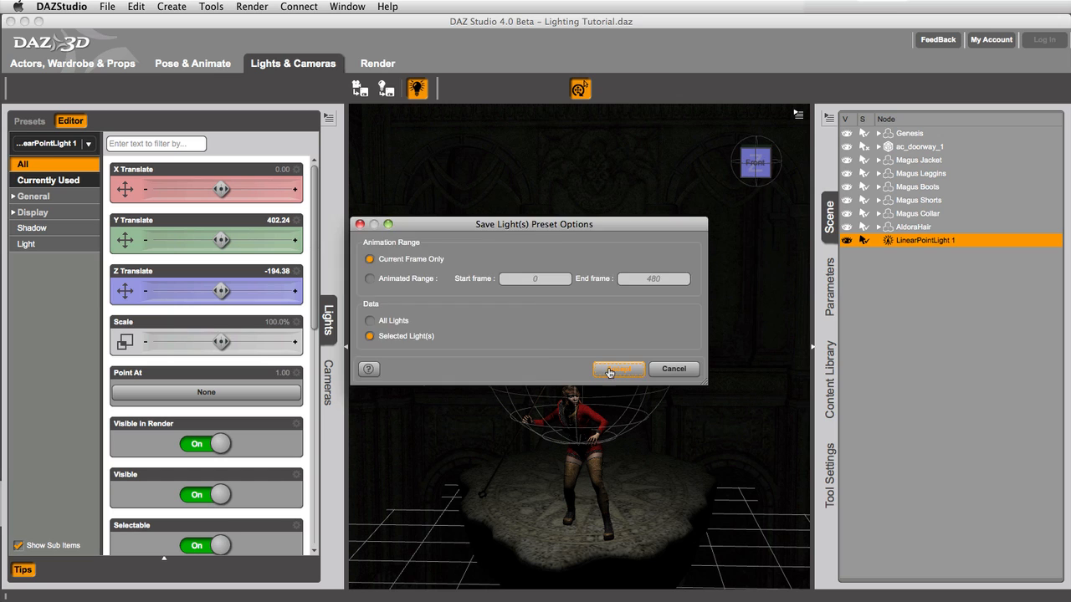
{"action": "left_click", "coordinate": [617, 370]}
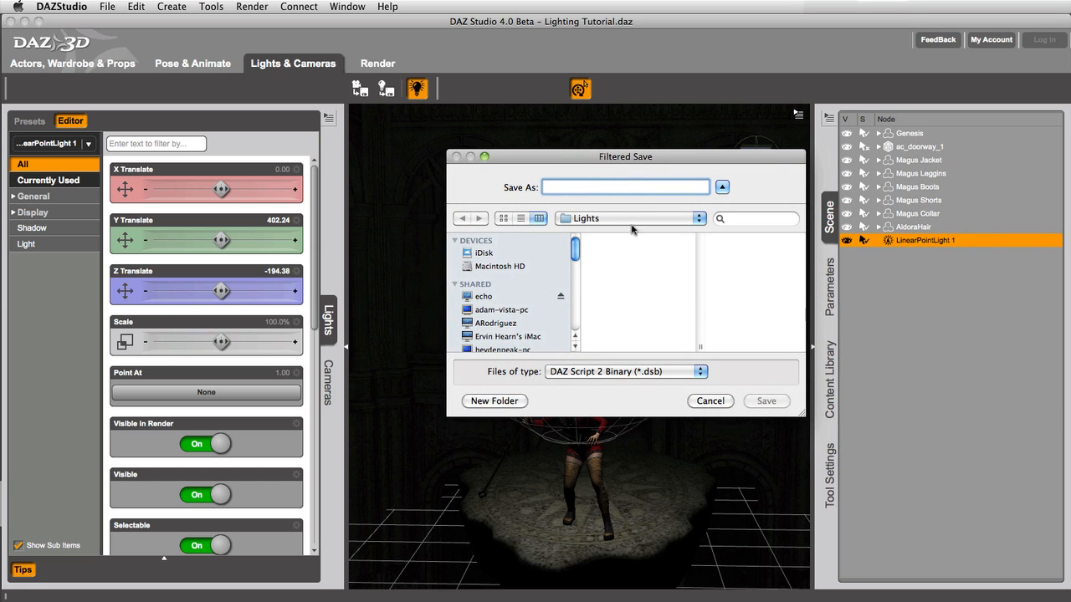
{"action": "left_click", "coordinate": [629, 217]}
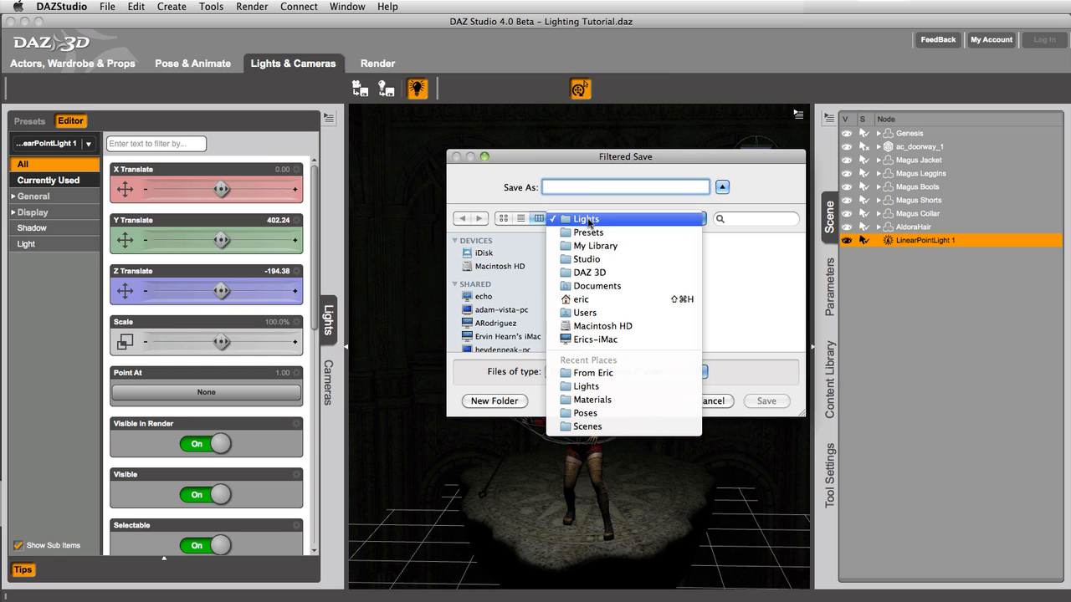
{"action": "left_click", "coordinate": [586, 218]}
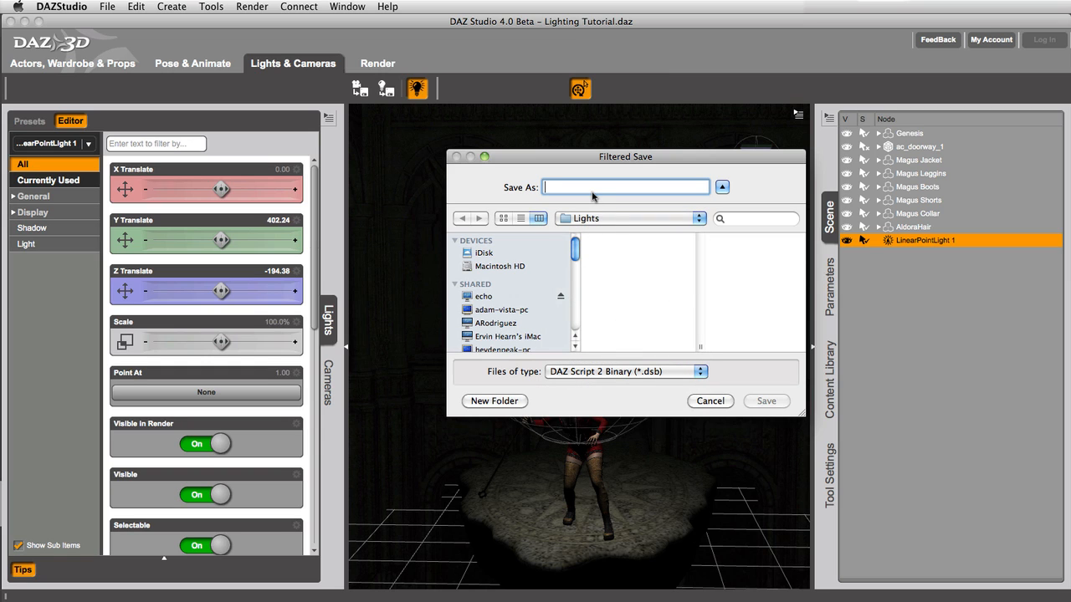
{"action": "type", "text": "s"}
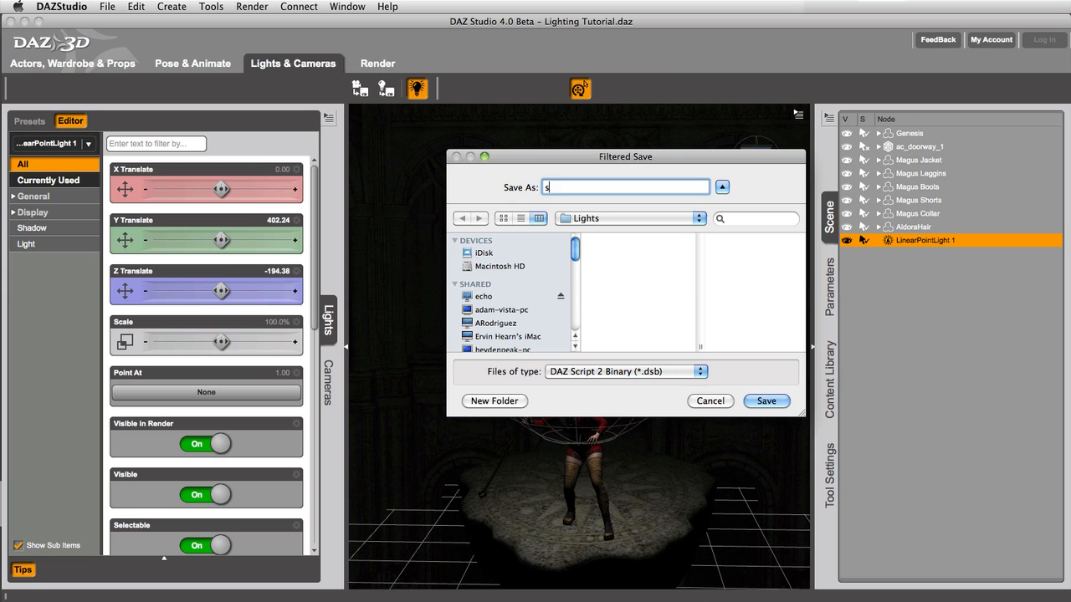
{"action": "type", "text": "tafflight"}
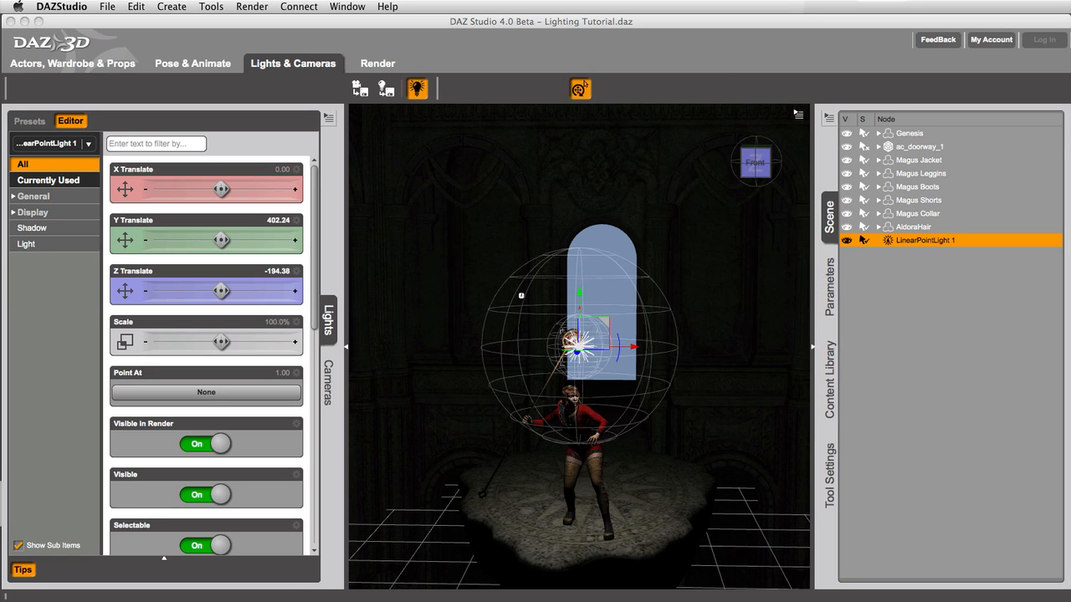
Find stafflight among the unassigned light presets and load it to light the staff tip.
{"action": "left_click", "coordinate": [30, 120]}
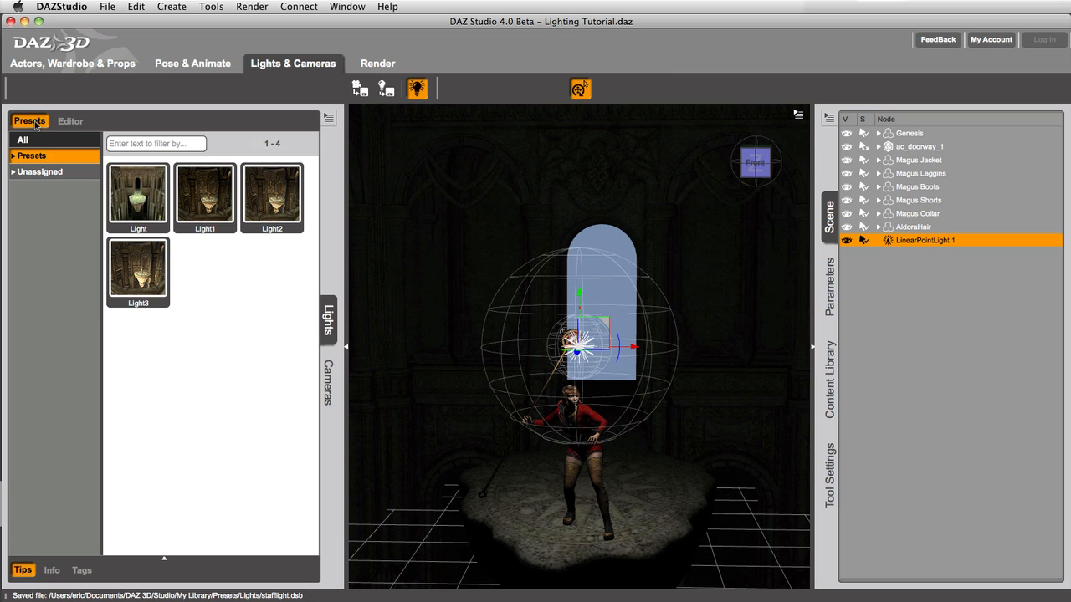
{"action": "mouse_move", "coordinate": [54, 159]}
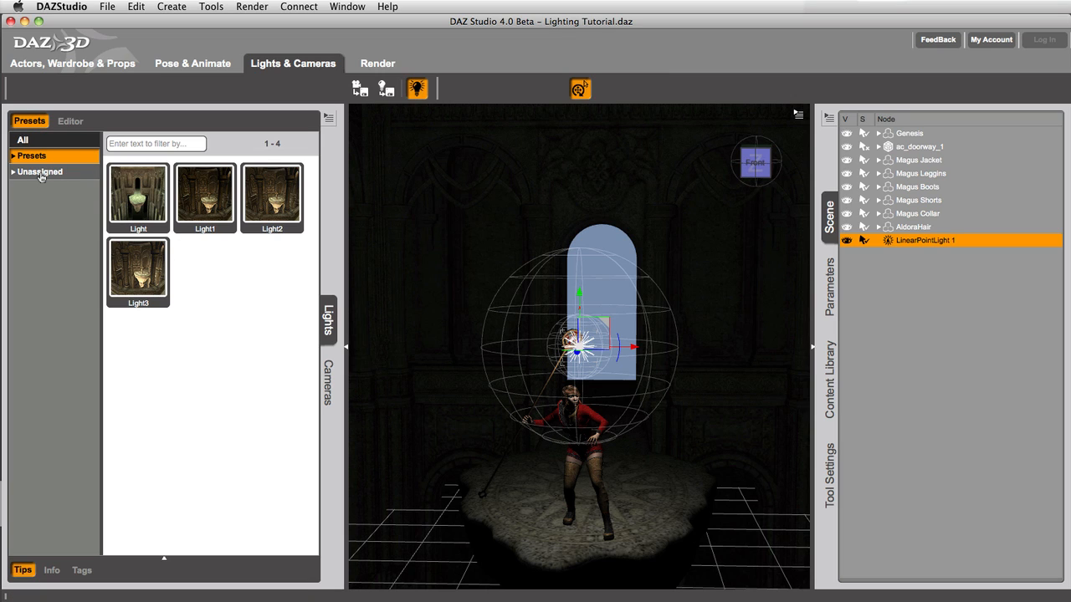
{"action": "left_click", "coordinate": [40, 171]}
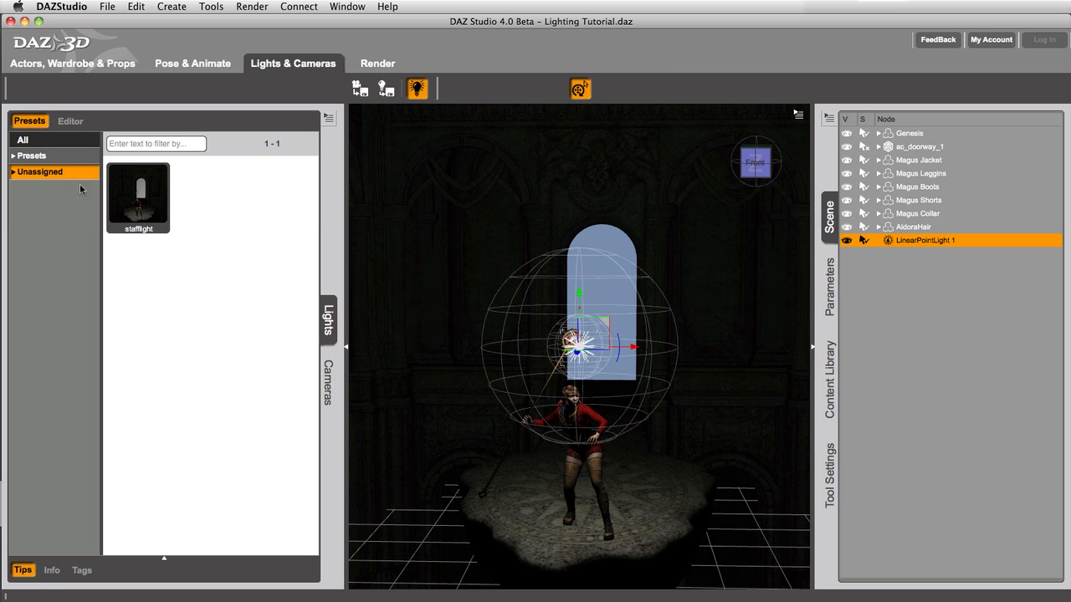
{"action": "mouse_move", "coordinate": [147, 204]}
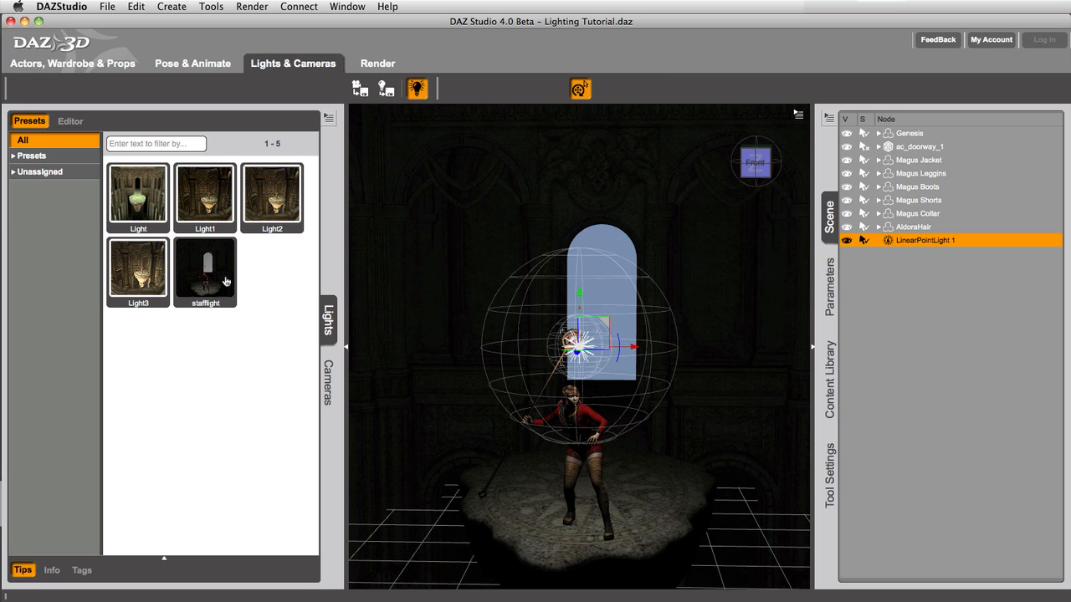
{"action": "mouse_move", "coordinate": [219, 279]}
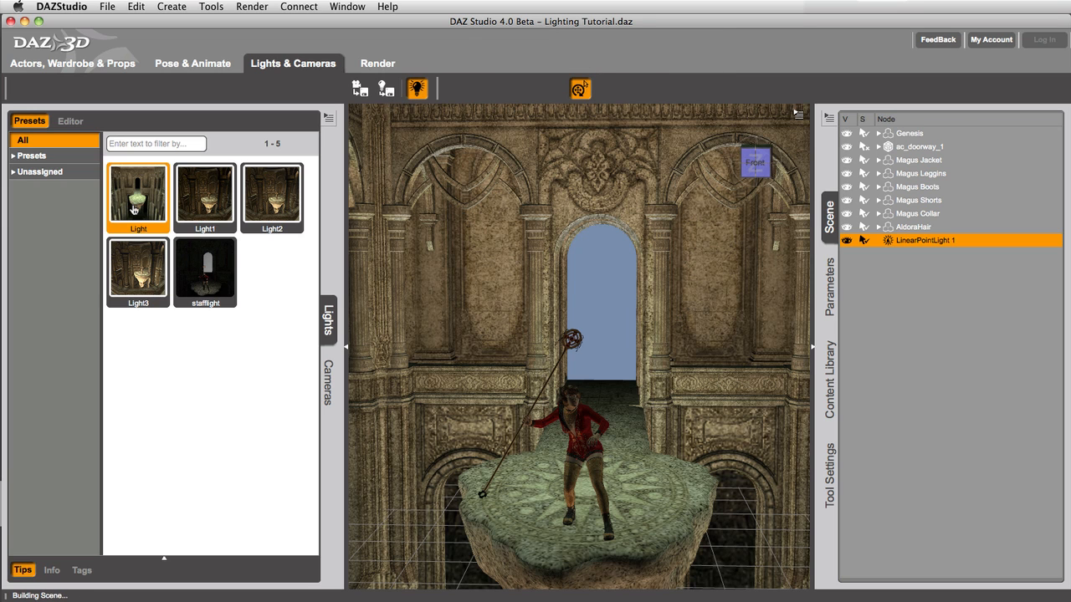
{"action": "double_click", "coordinate": [204, 268]}
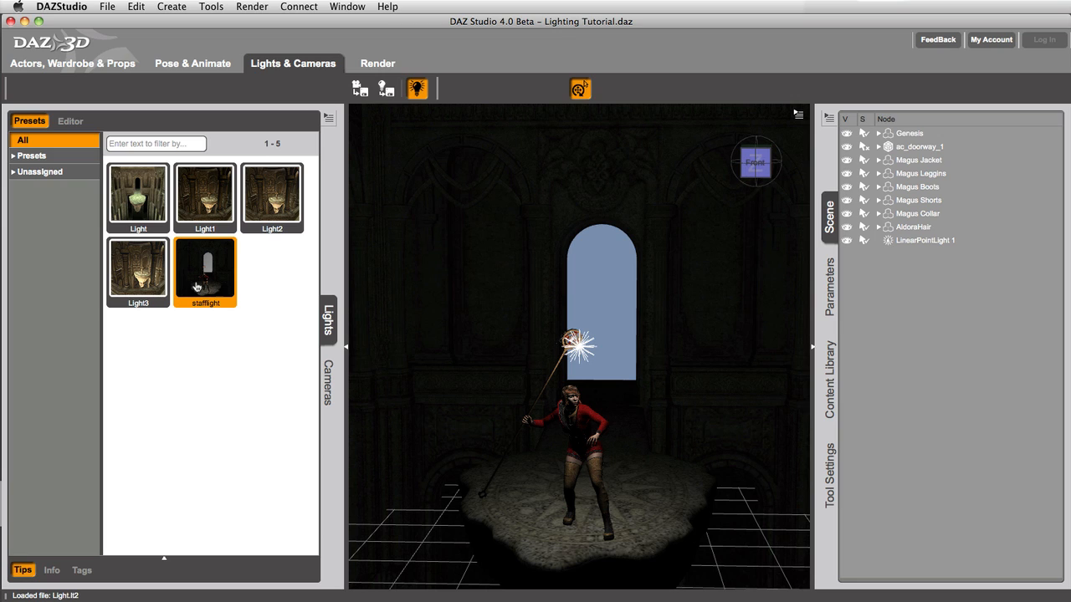
{"action": "mouse_move", "coordinate": [197, 286]}
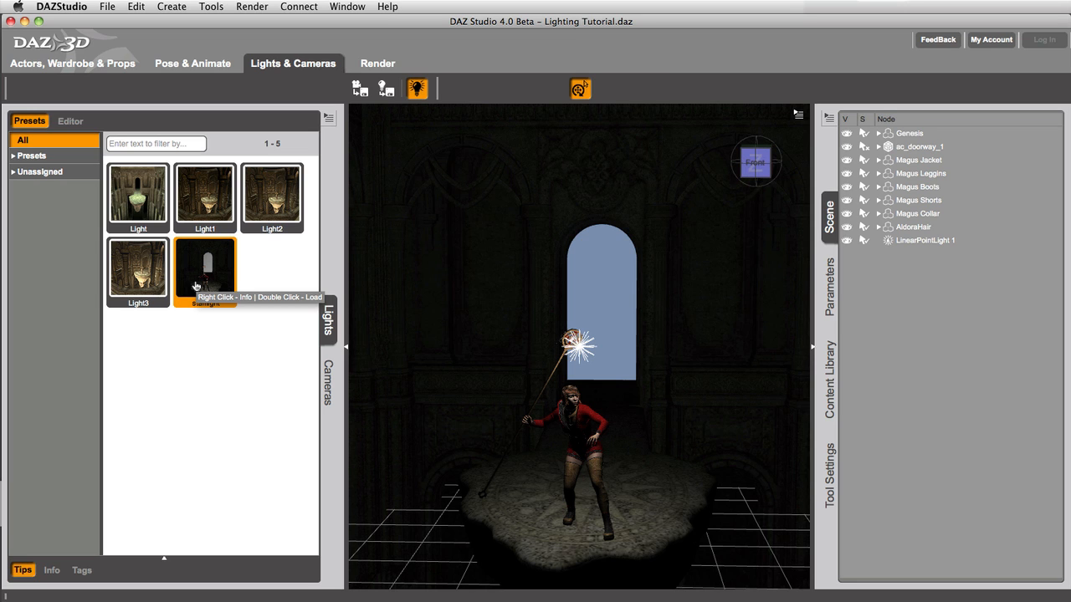
{"action": "mouse_move", "coordinate": [204, 284]}
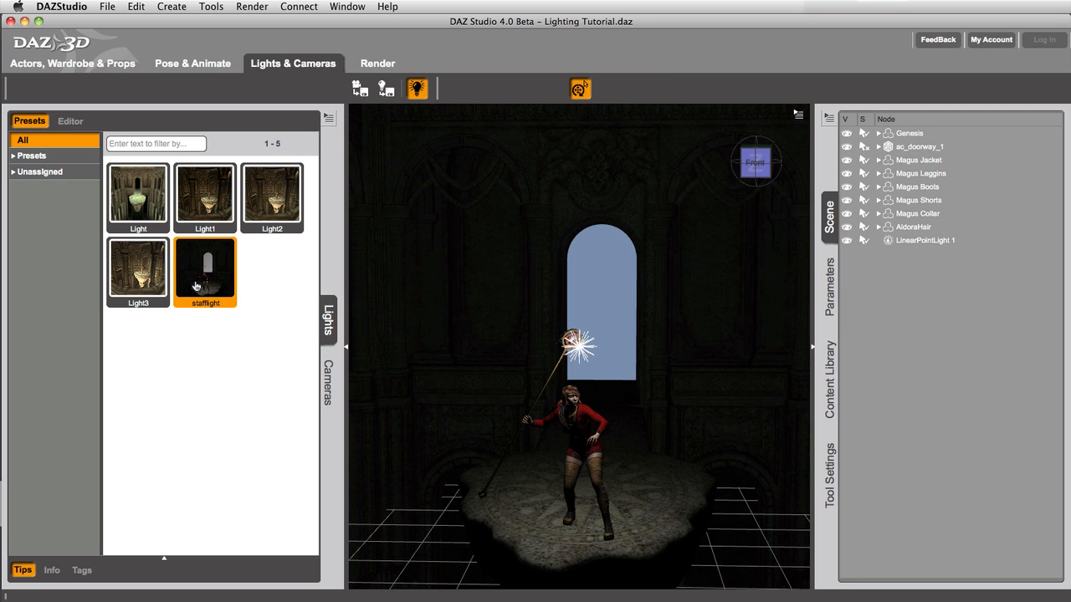